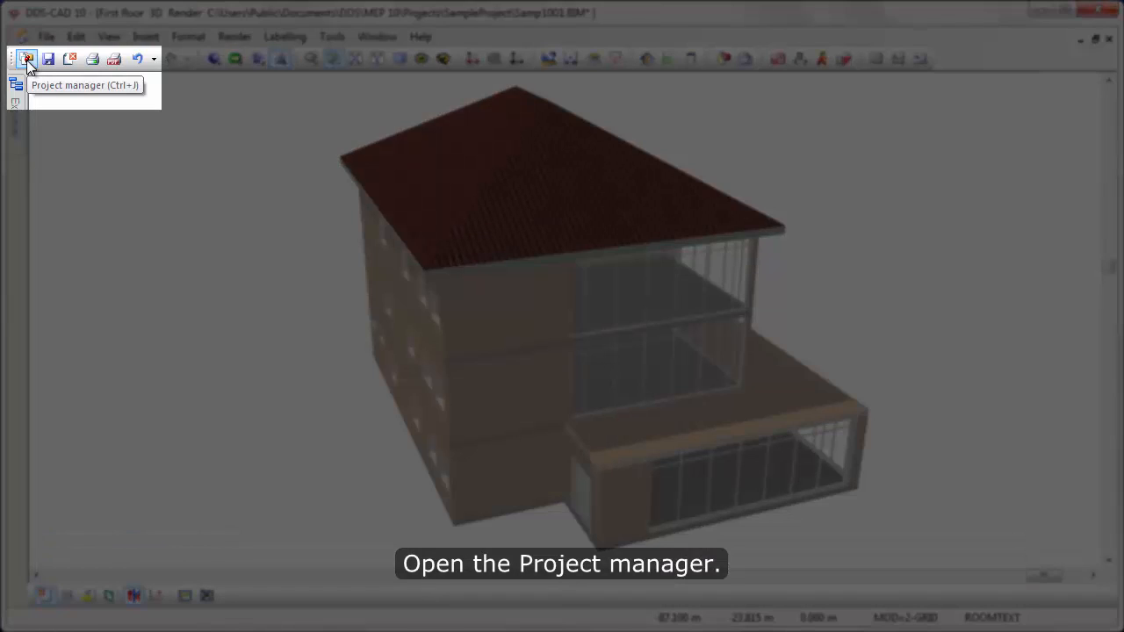
# Step: Open the Project manager for SampleProject from the toolbar
pyautogui.click(26, 58)
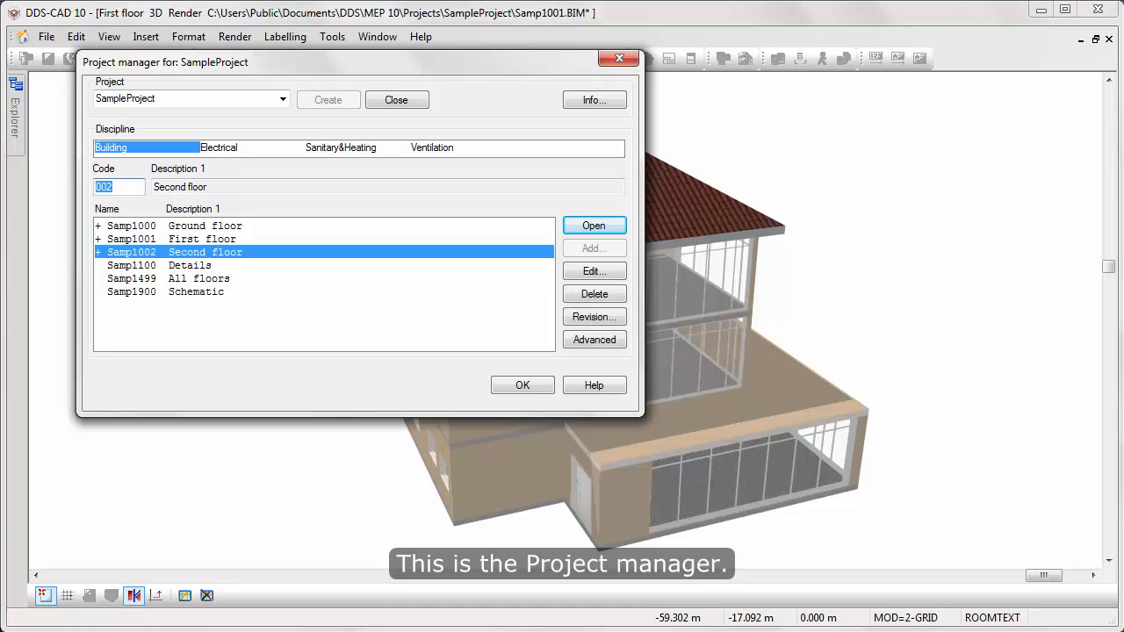
pyautogui.moveTo(321, 121)
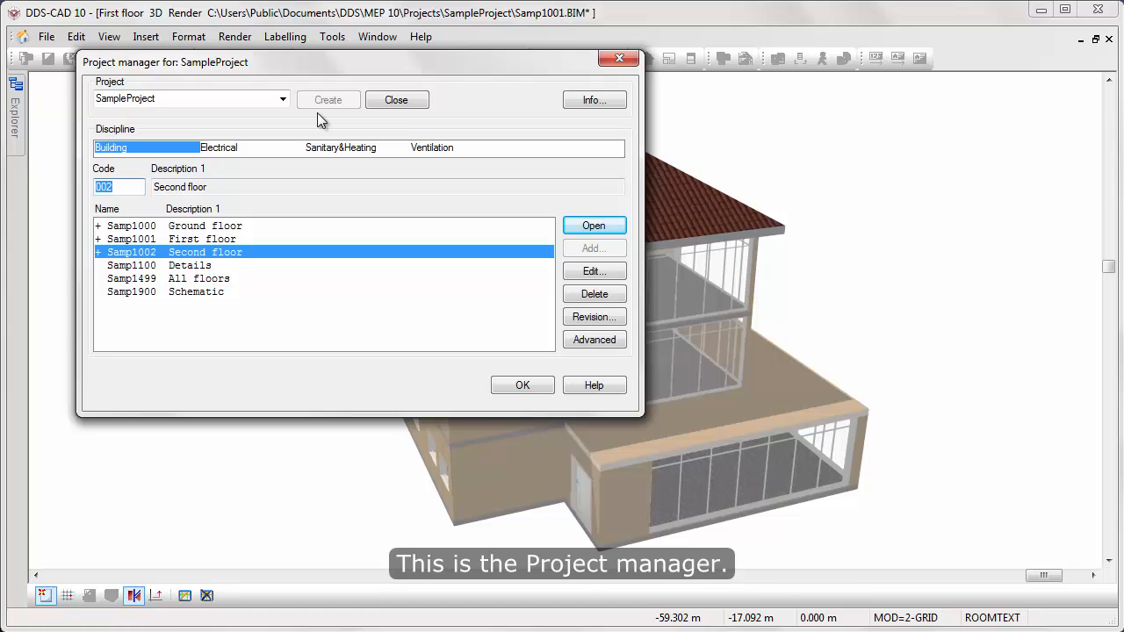
# Step: Browse the Electrical, Sanitary&Heating and Ventilation discipline storey lists in turn
pyautogui.click(283, 99)
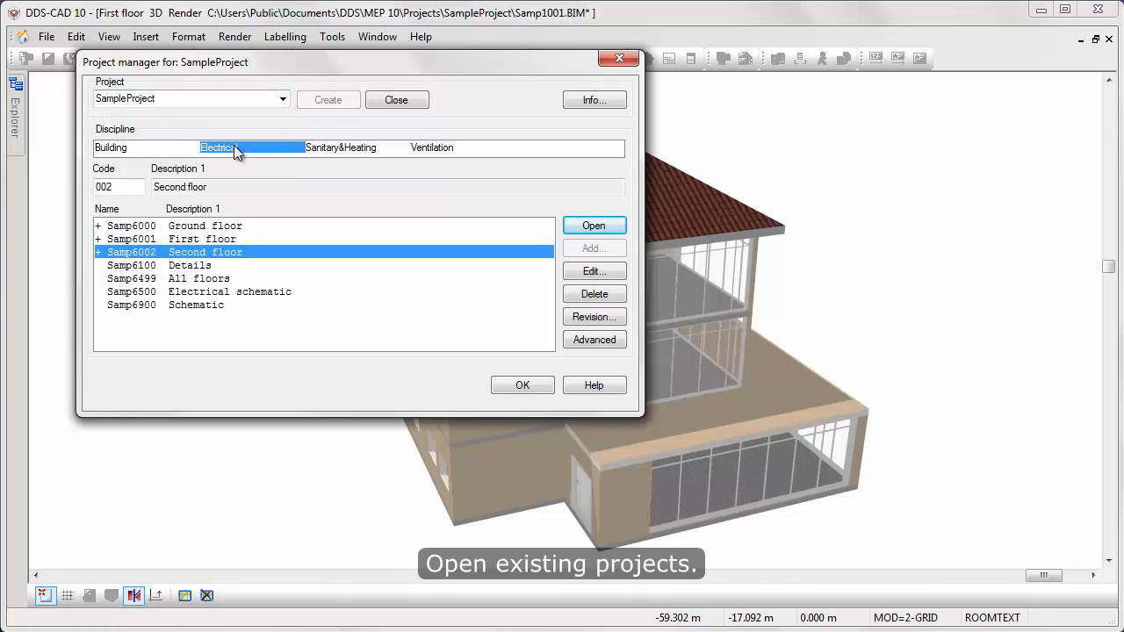
pyautogui.click(340, 147)
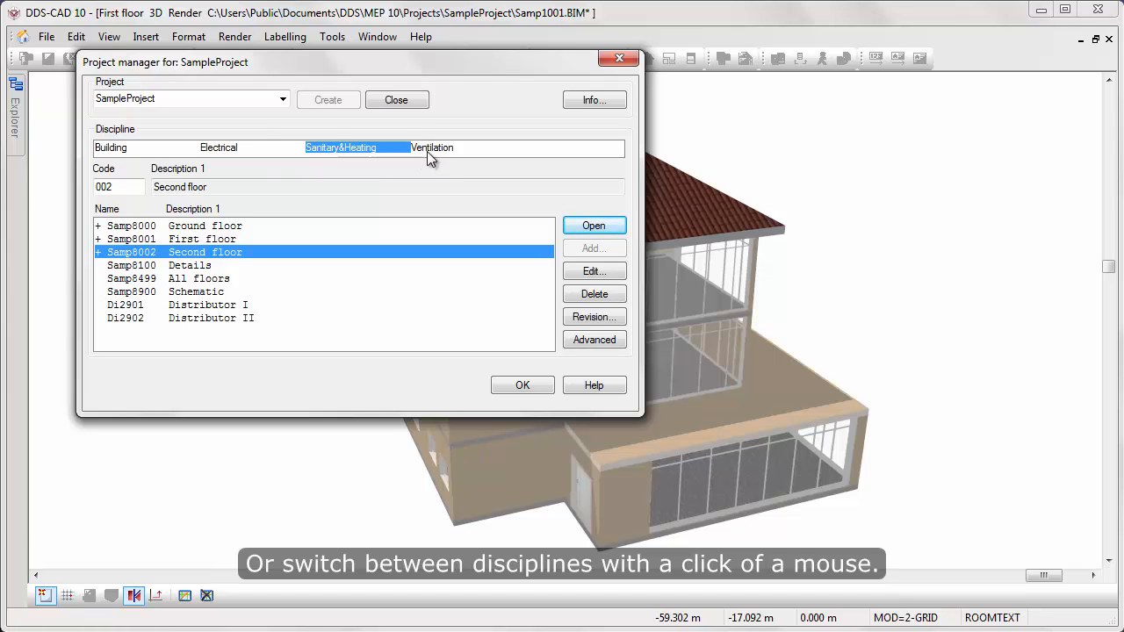
pyautogui.click(432, 147)
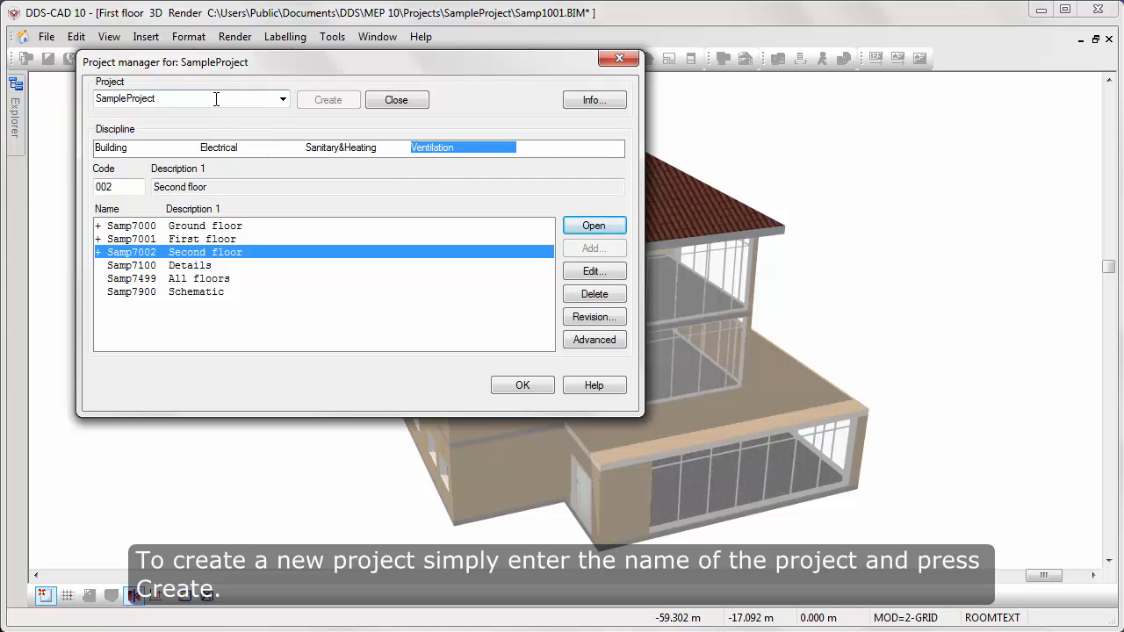
# Step: Create a project named 'New project' with default Basement to Fifth floor storeys
pyautogui.write('New')
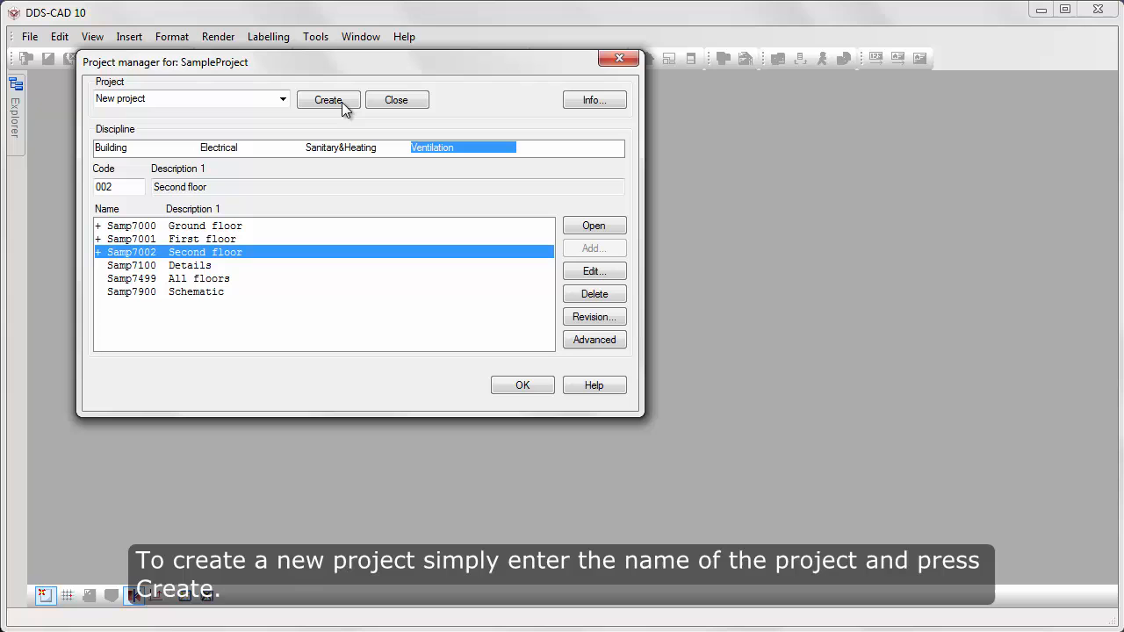
pyautogui.click(328, 99)
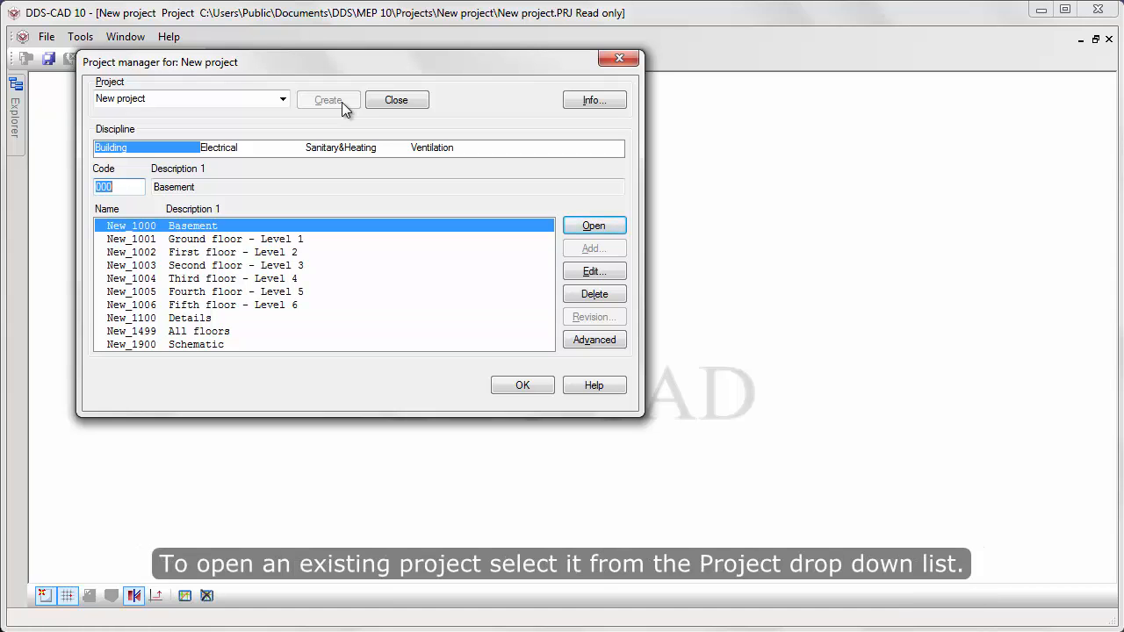
# Step: Select SampleProject from the Project drop-down list
pyautogui.click(282, 99)
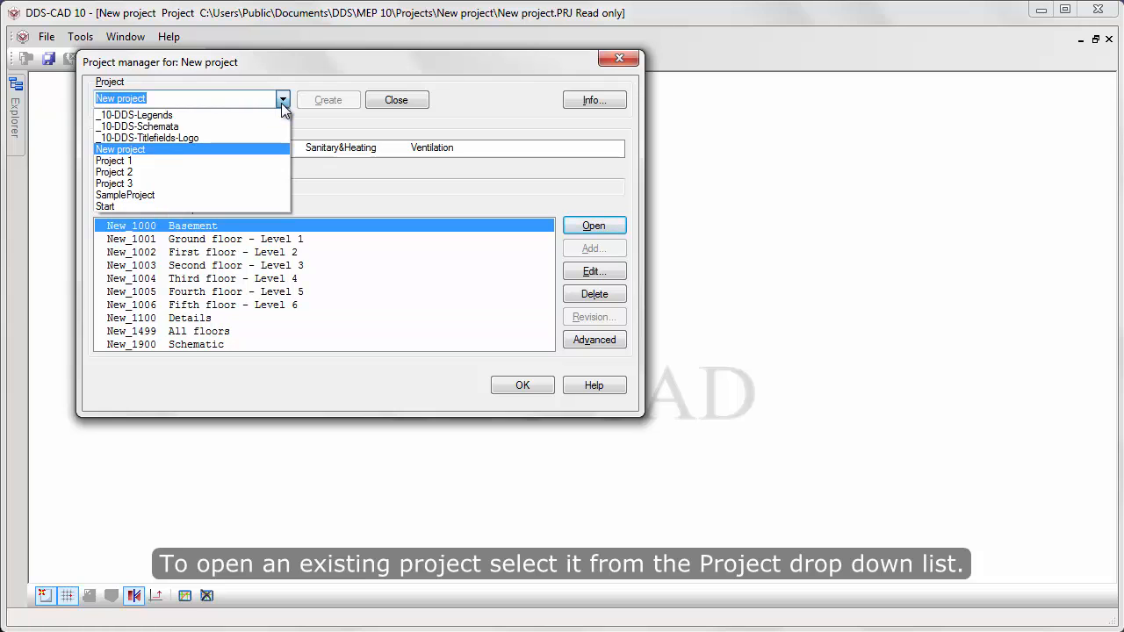
pyautogui.click(125, 195)
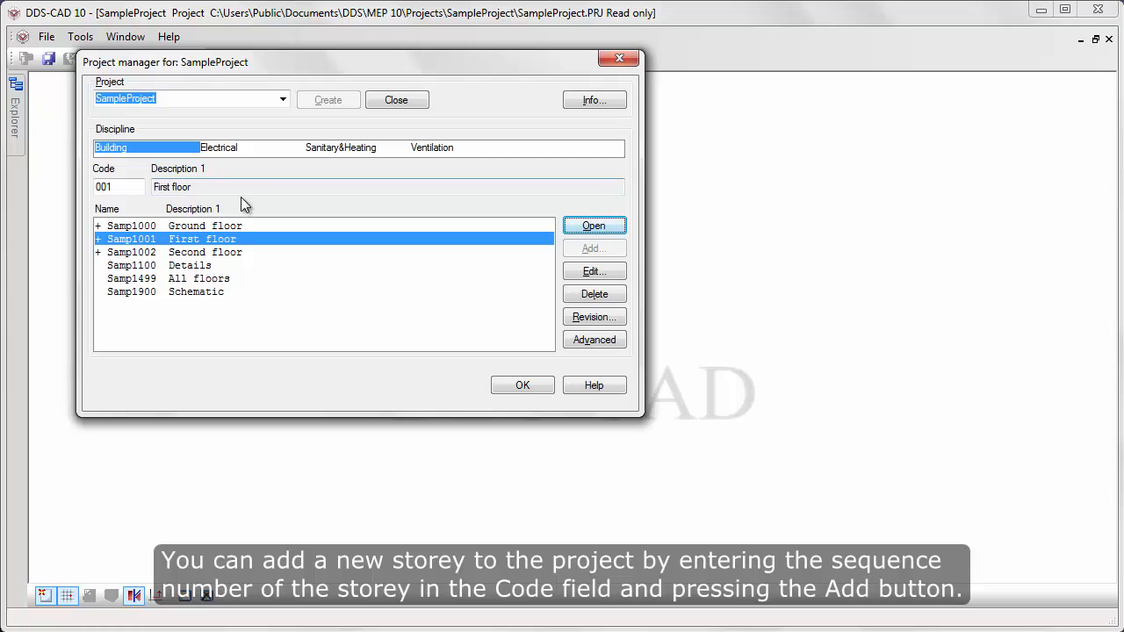
# Step: Add a storey with code 3, creating model Samp1003
pyautogui.click(119, 187)
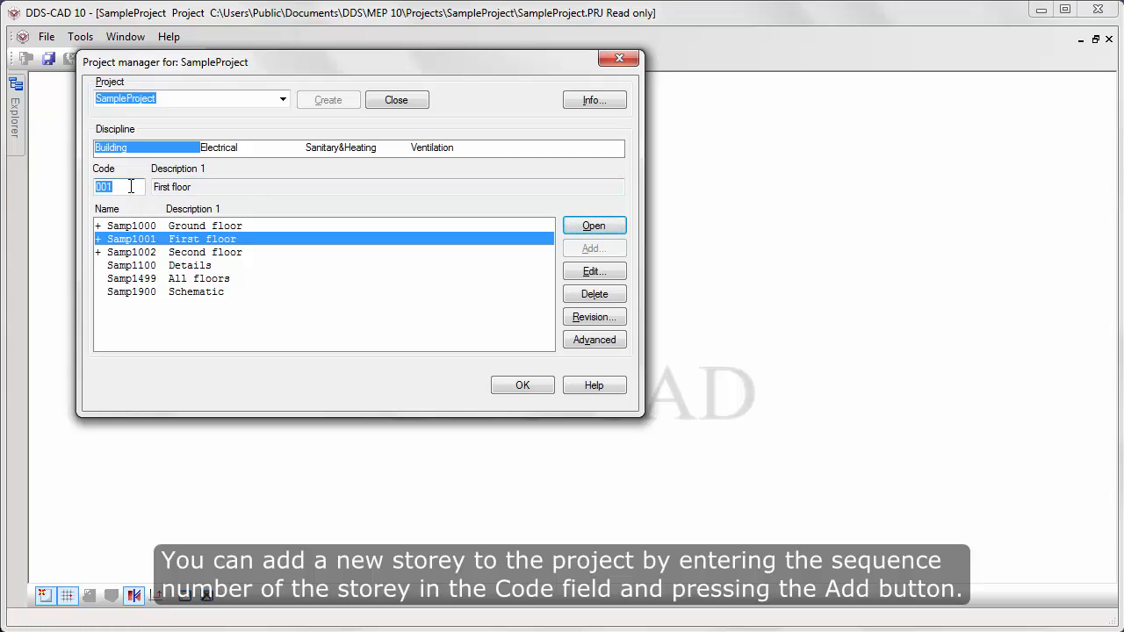
pyautogui.write('3')
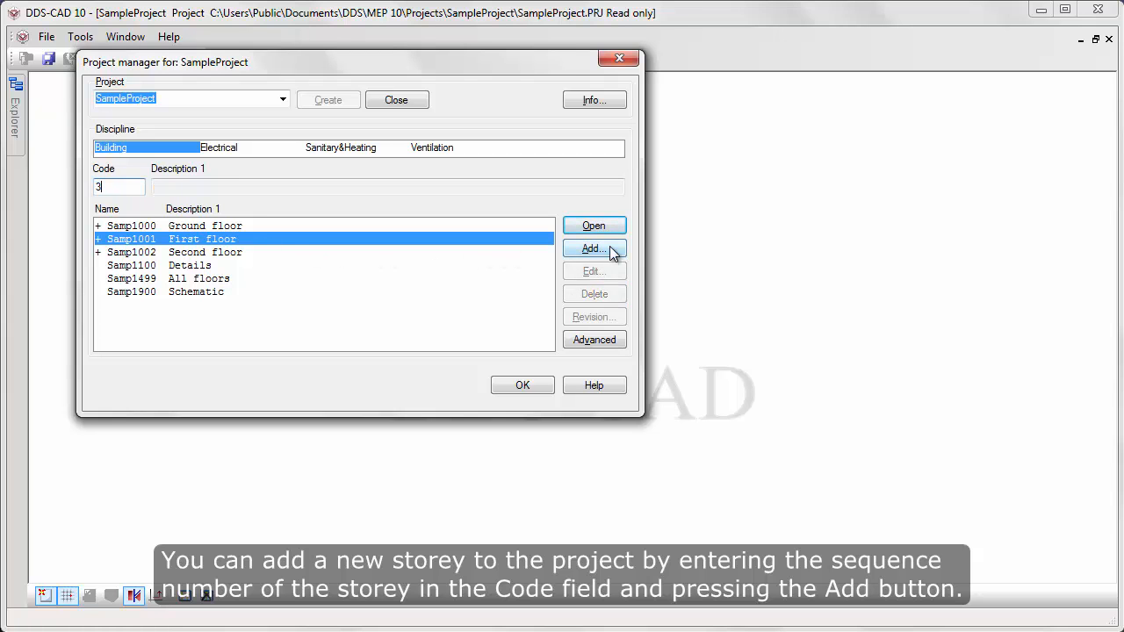
pyautogui.click(594, 249)
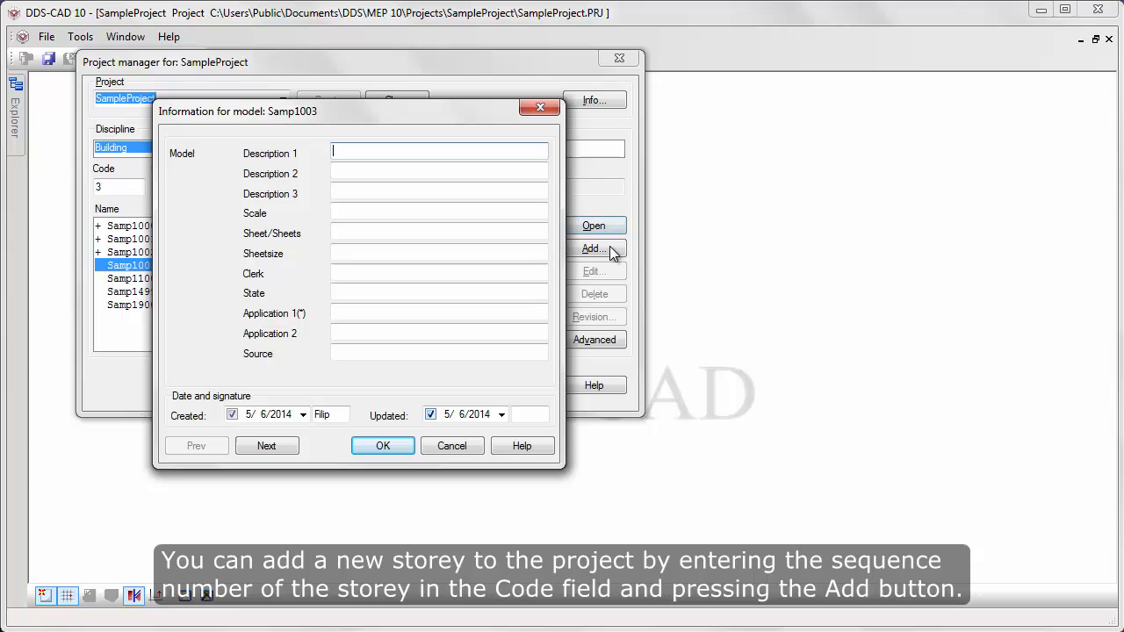
# Step: Describe Samp1003 as 'Third floor', confirm, and select the Ground floor storey
pyautogui.write('T')
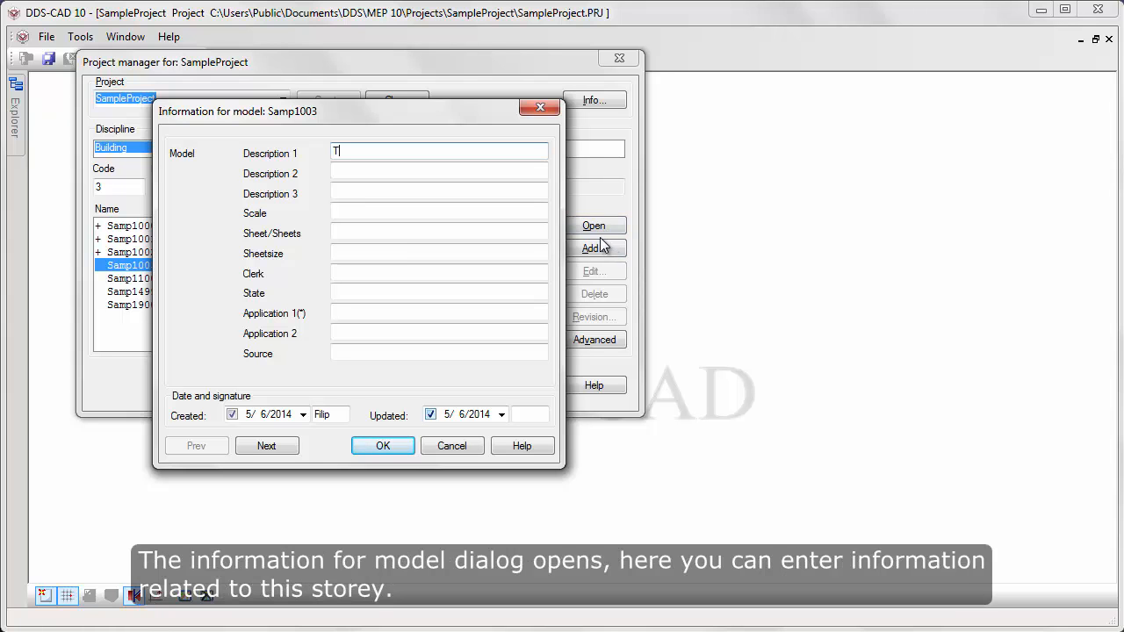
pyautogui.write('hird floor')
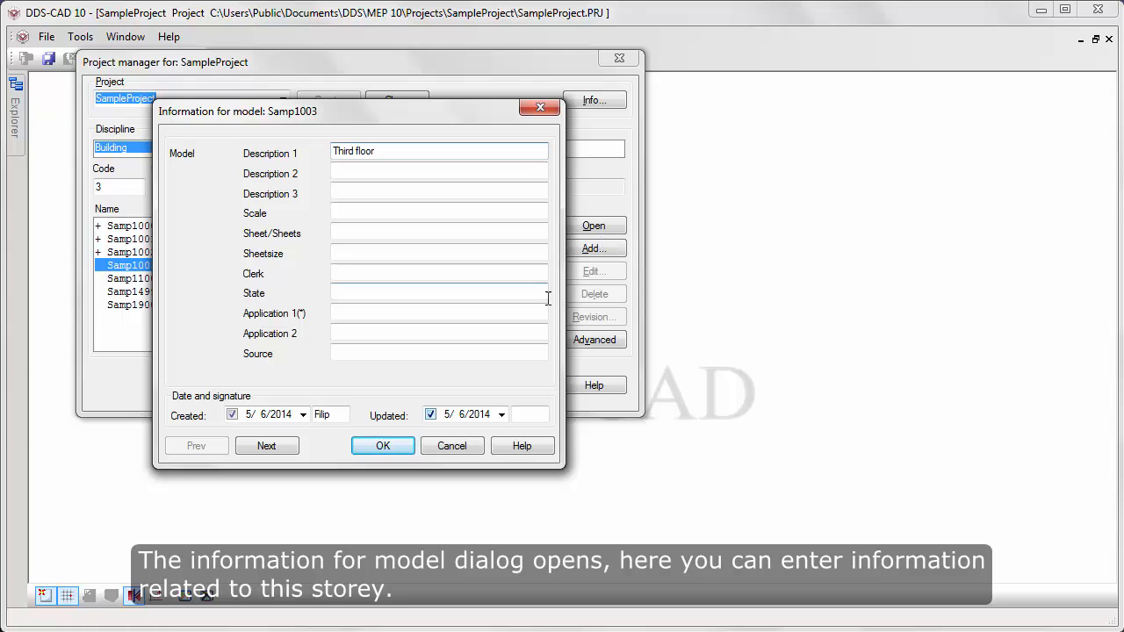
pyautogui.click(382, 444)
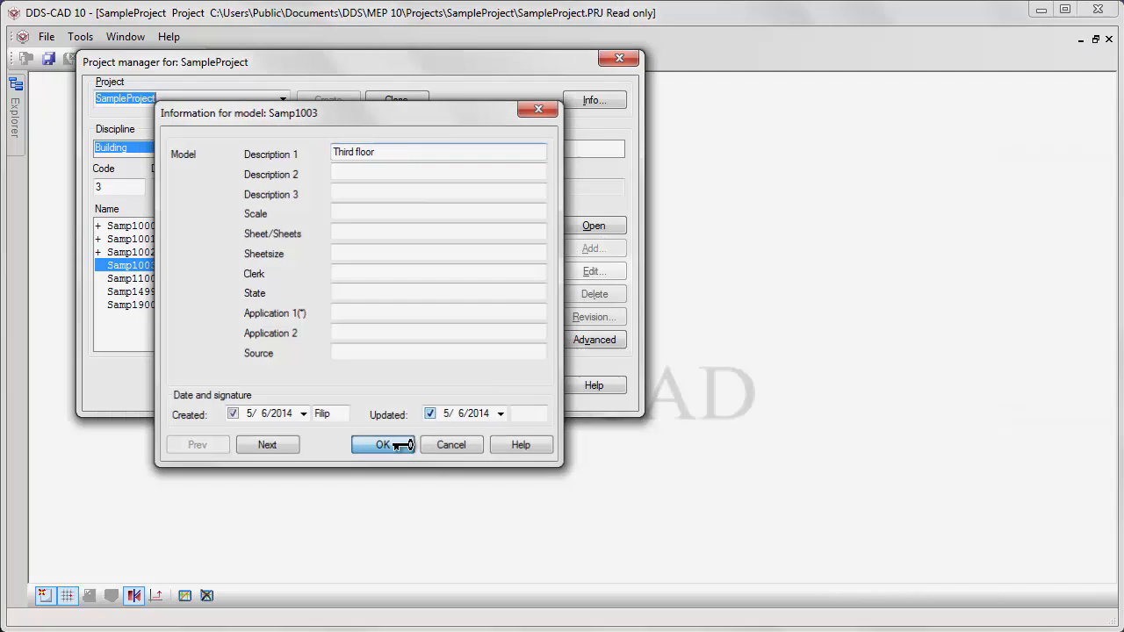
pyautogui.click(382, 445)
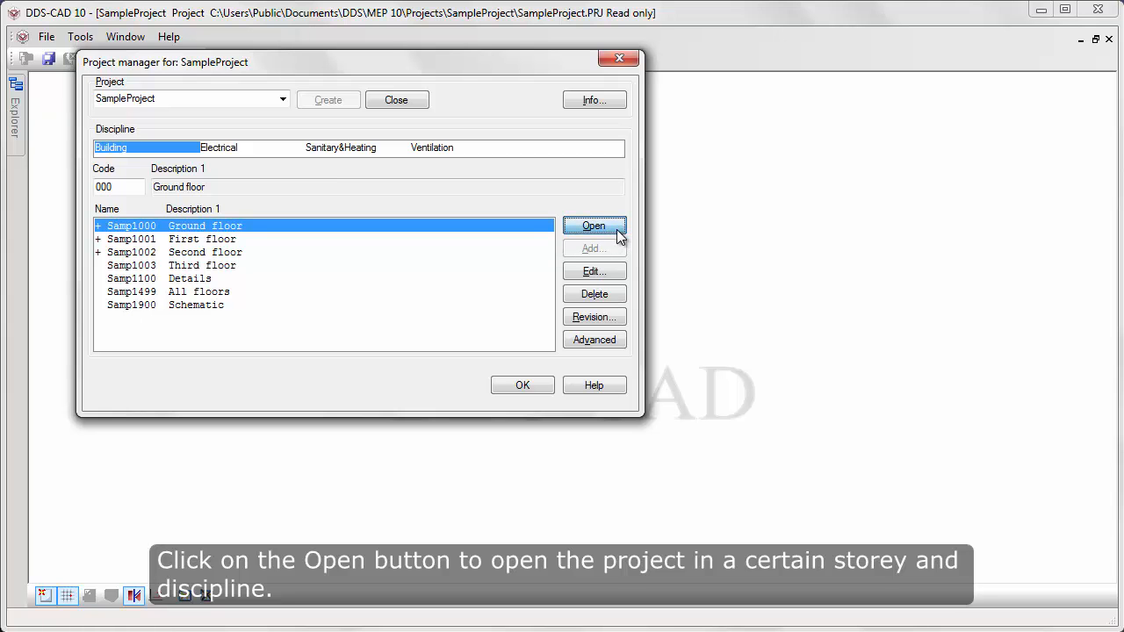
# Step: Open the Samp1000 Ground floor storey drawing for editing
pyautogui.click(594, 226)
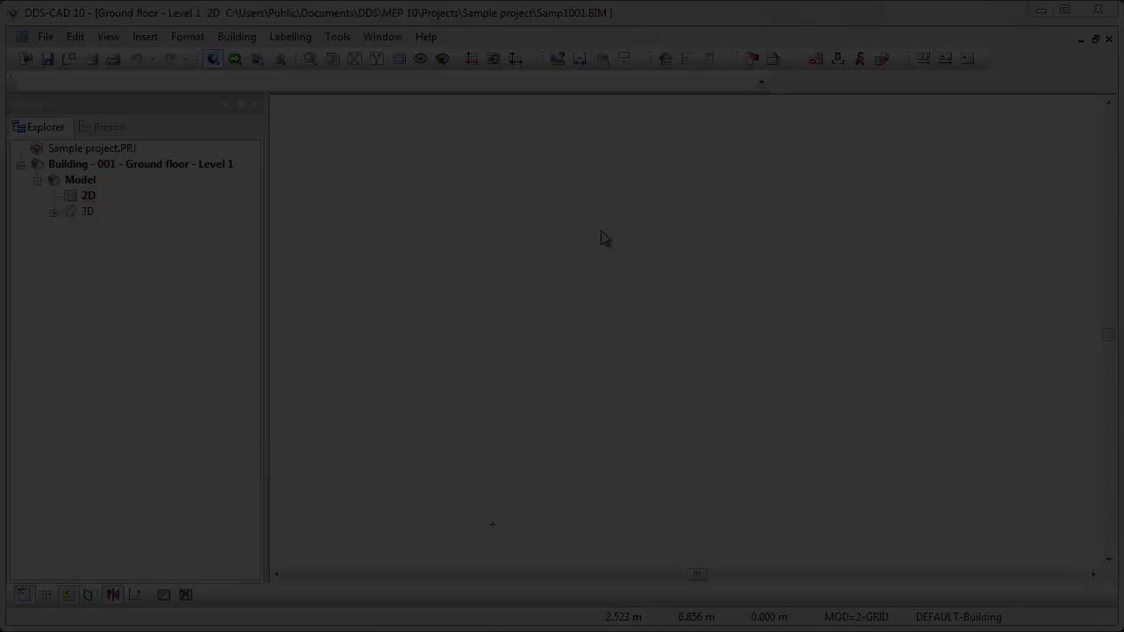